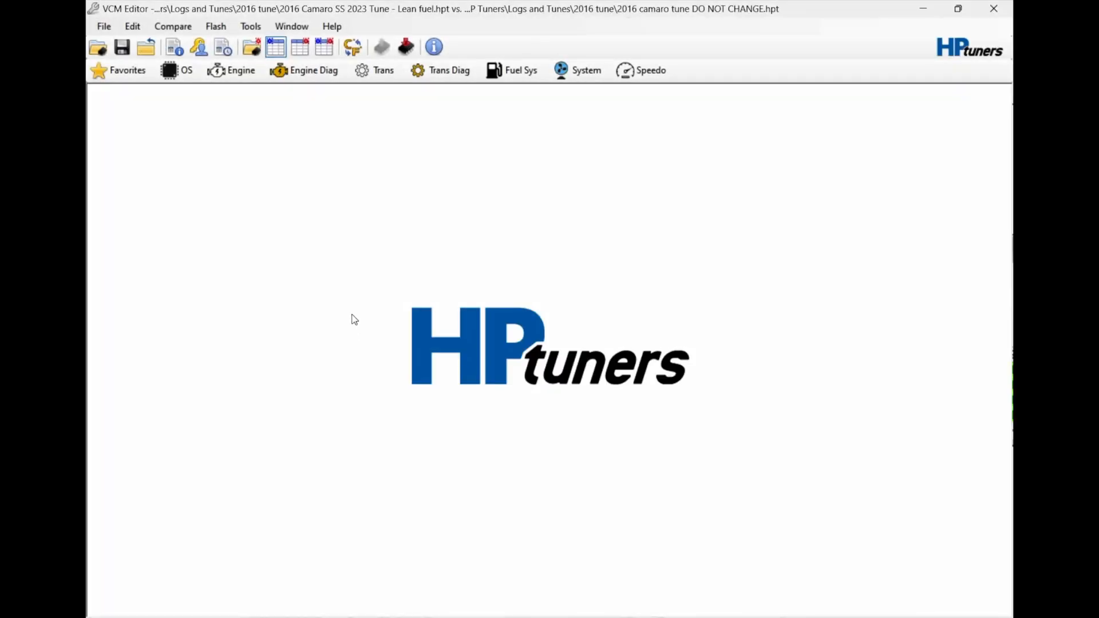
pyautogui.moveTo(317, 125)
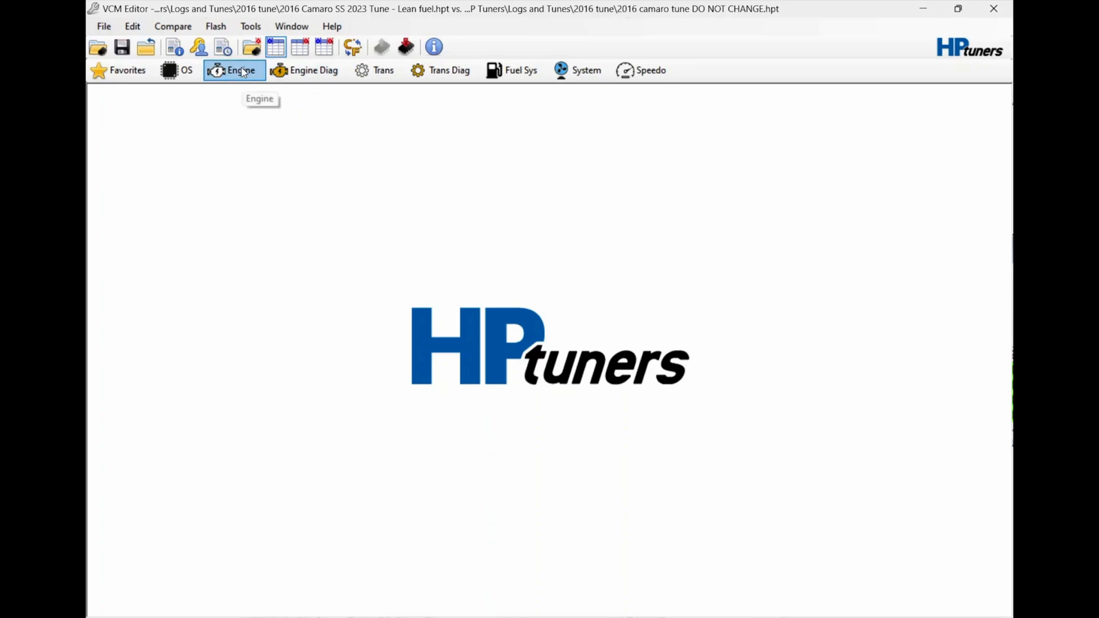
# - Open the gasoline Power Enrich EQ Ratio table from the Engine fuel settings
pyautogui.click(235, 70)
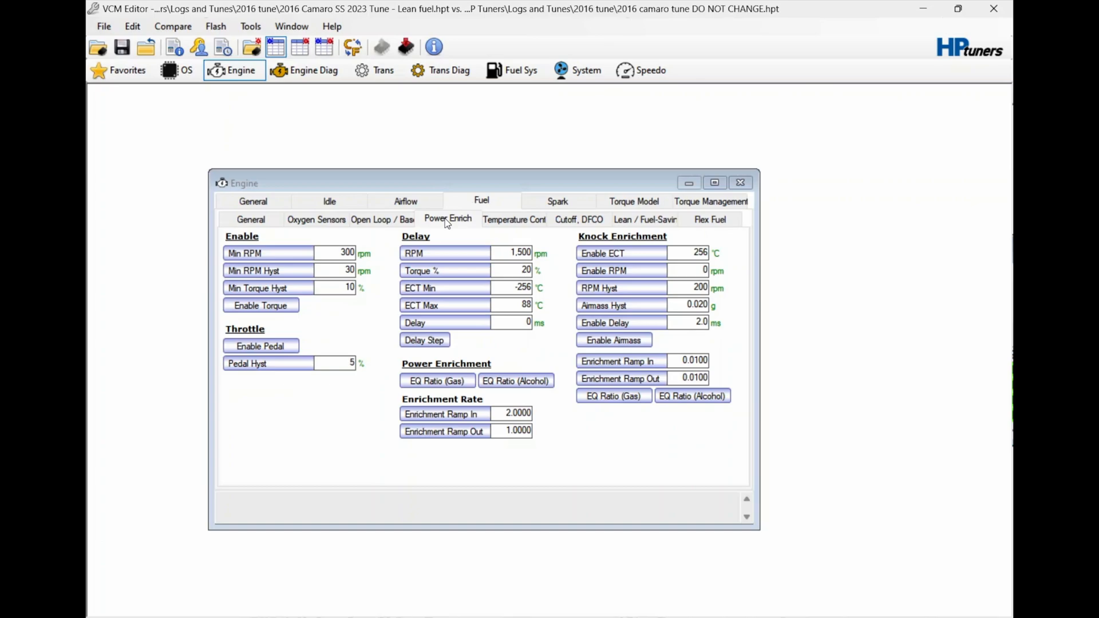
pyautogui.click(437, 380)
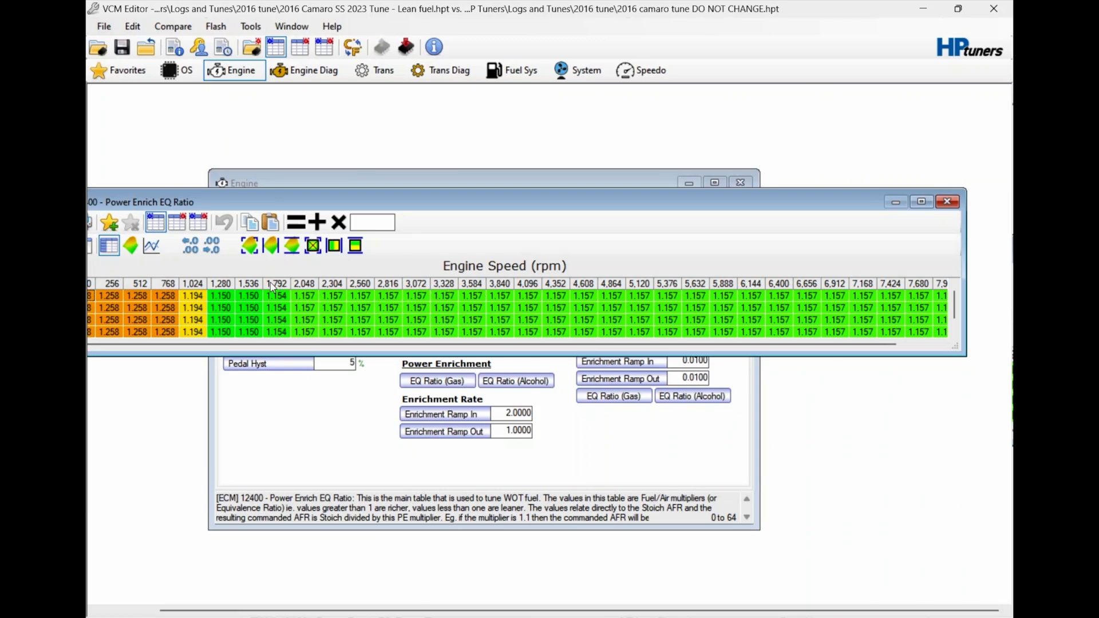
pyautogui.moveTo(386, 296)
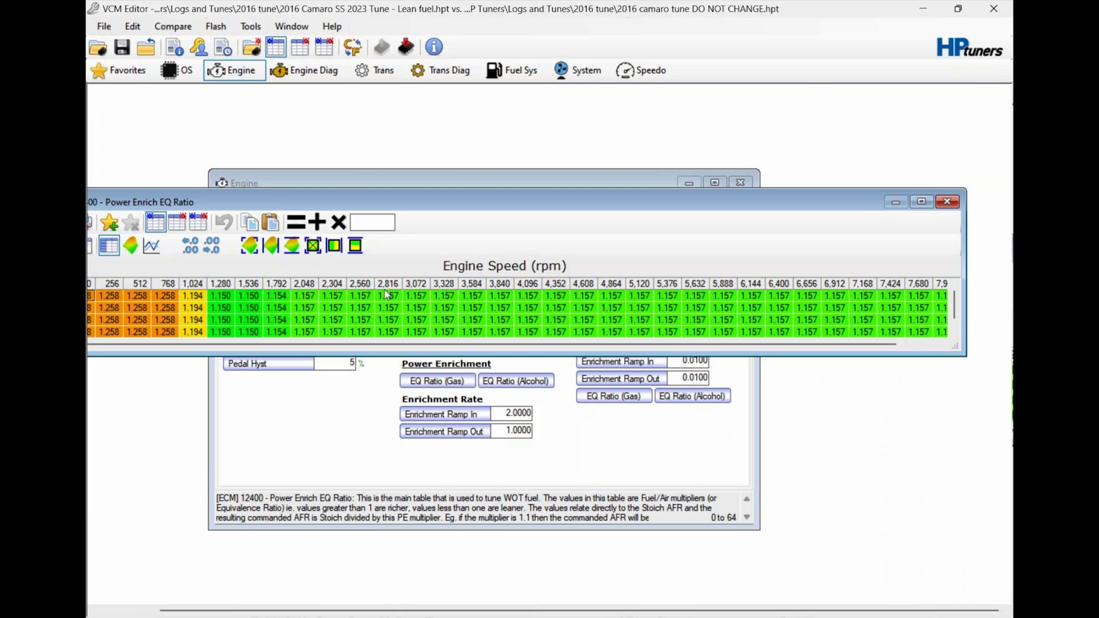
pyautogui.moveTo(537, 289)
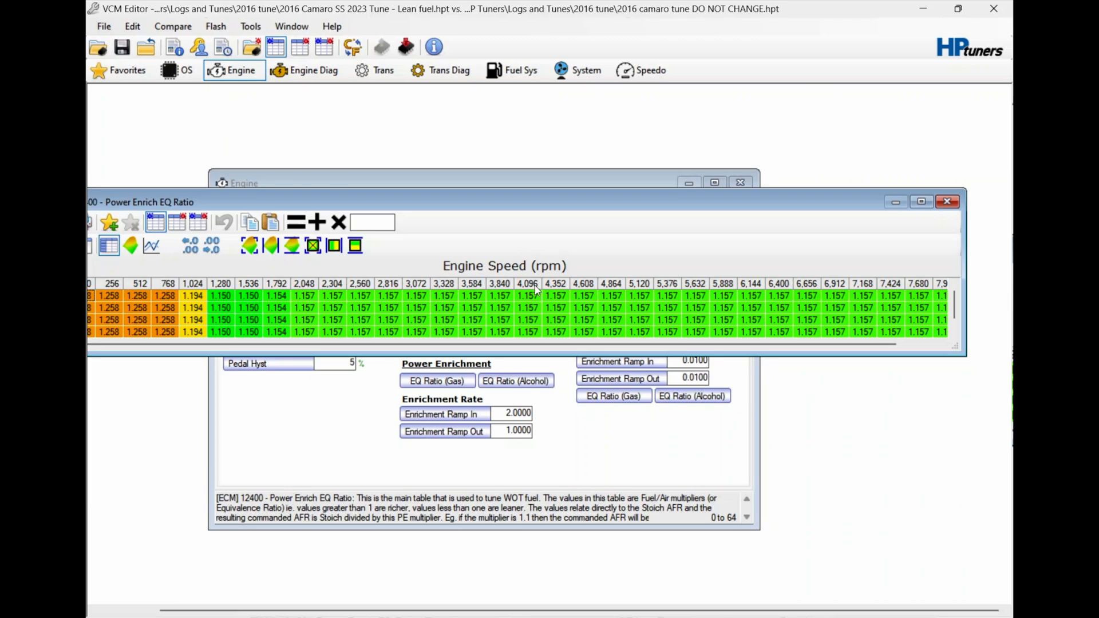
# - Multiply the 4,096–8,192 rpm Power Enrich EQ Ratio cells by 0.99, lowering 1.157 to 1.146
pyautogui.click(528, 296)
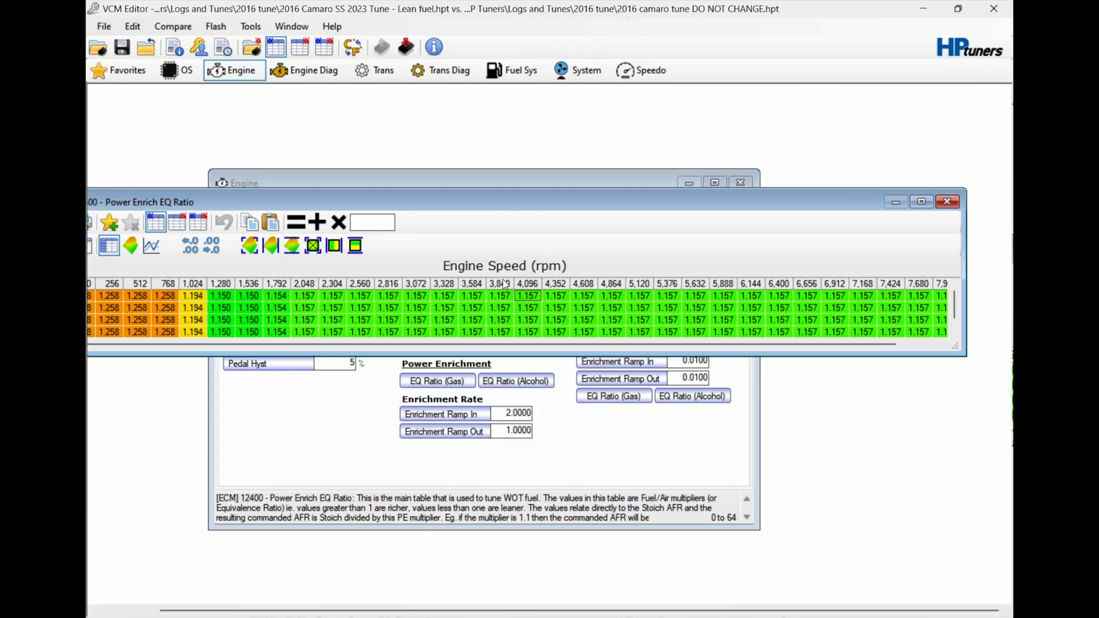
pyautogui.moveTo(527, 295); pyautogui.dragTo(667, 332)
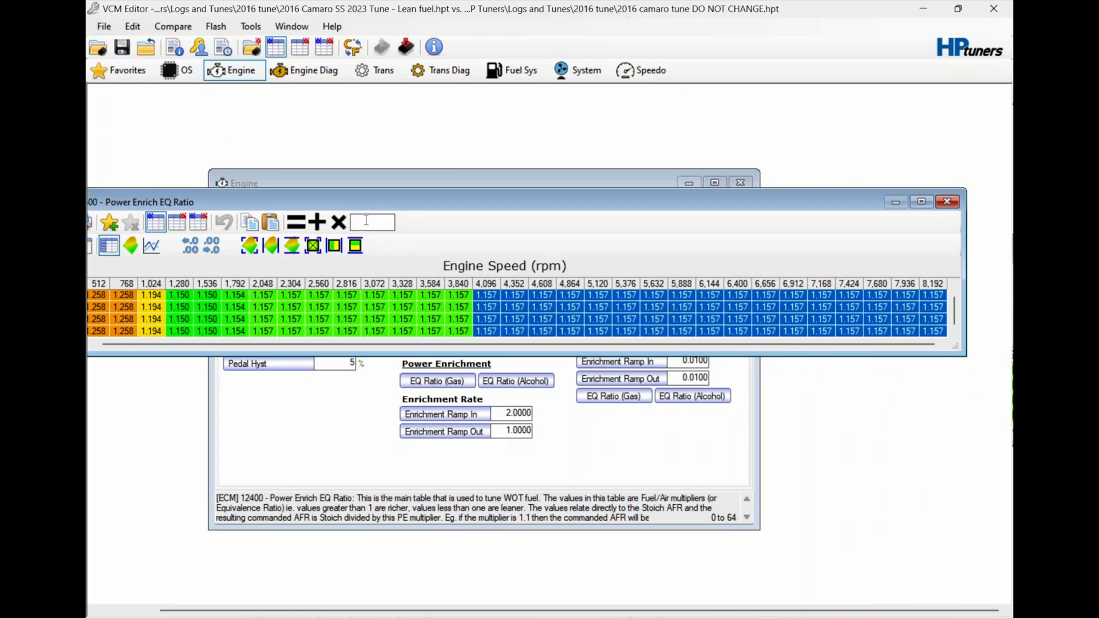
pyautogui.write('.99')
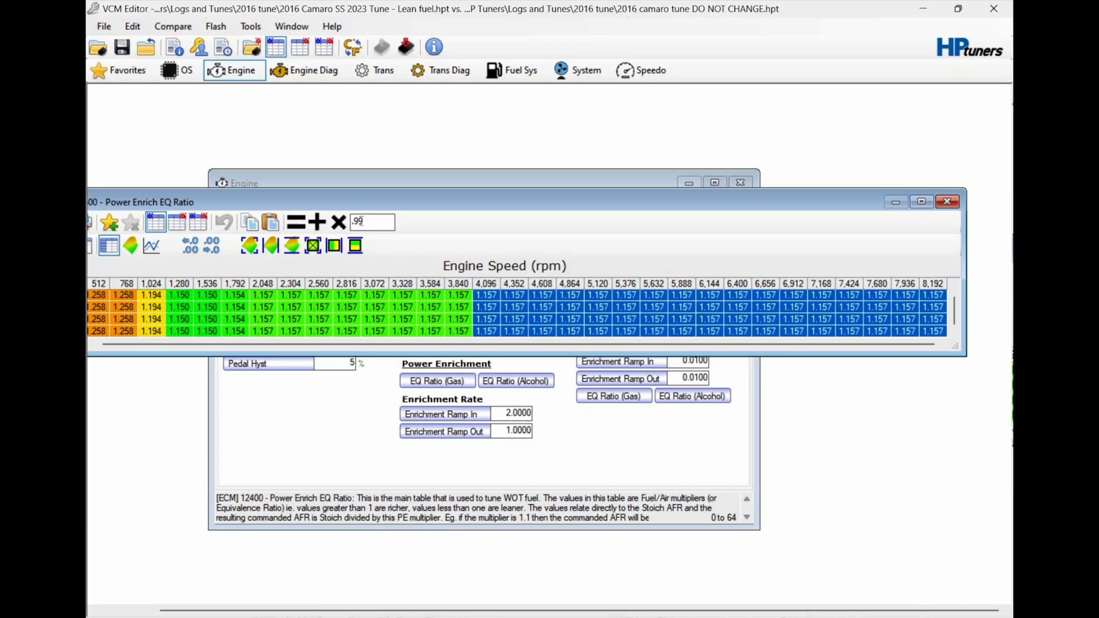
pyautogui.moveTo(341, 222)
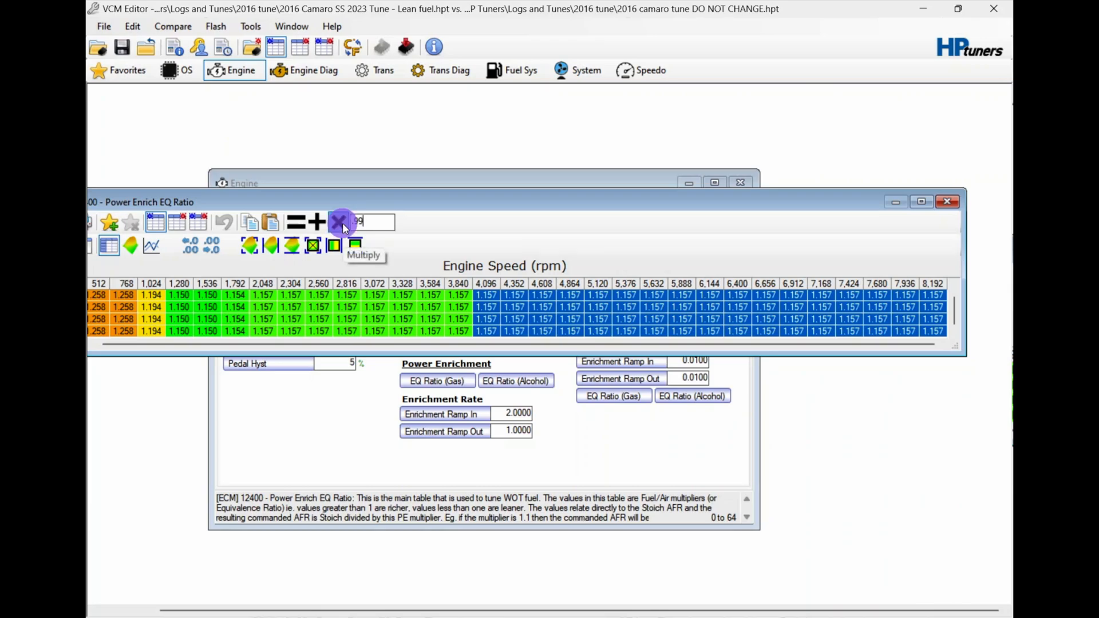
pyautogui.click(340, 222)
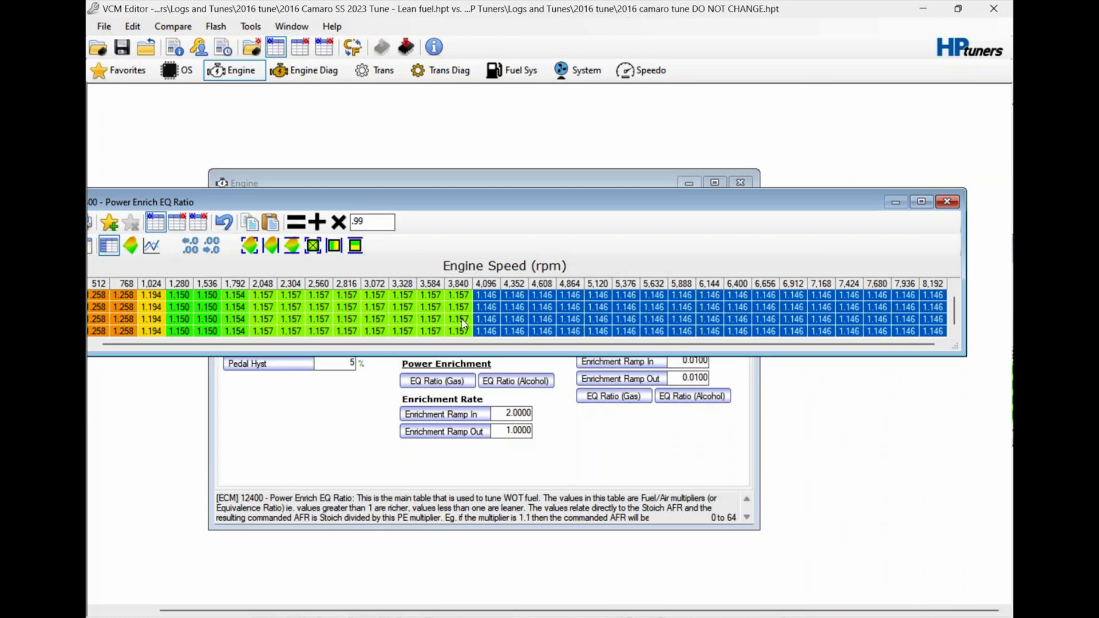
pyautogui.moveTo(485, 305)
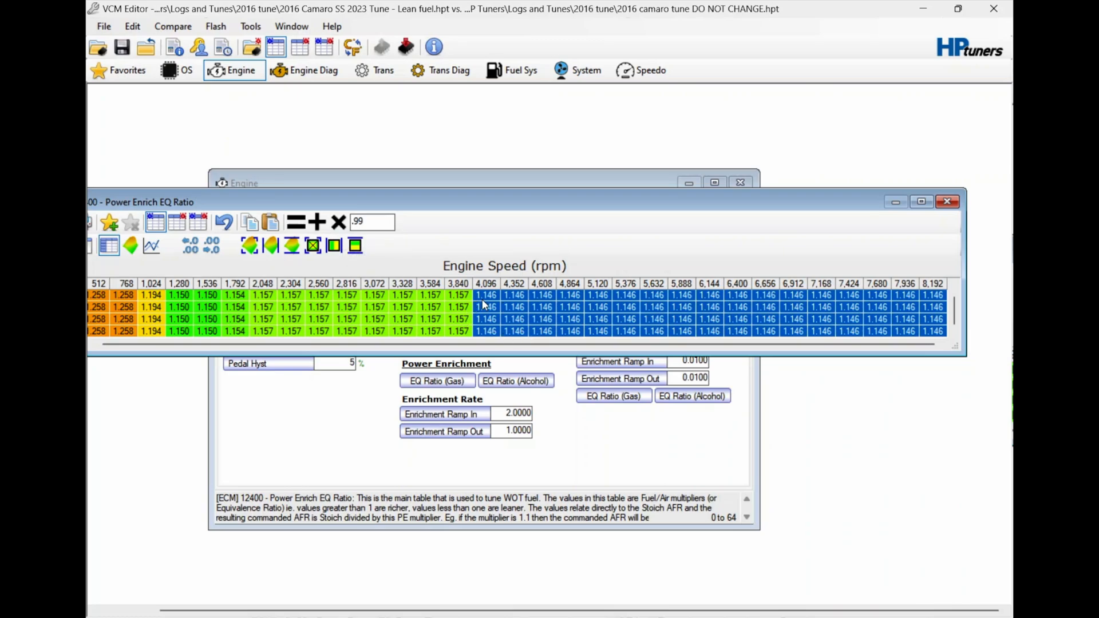
pyautogui.moveTo(488, 299)
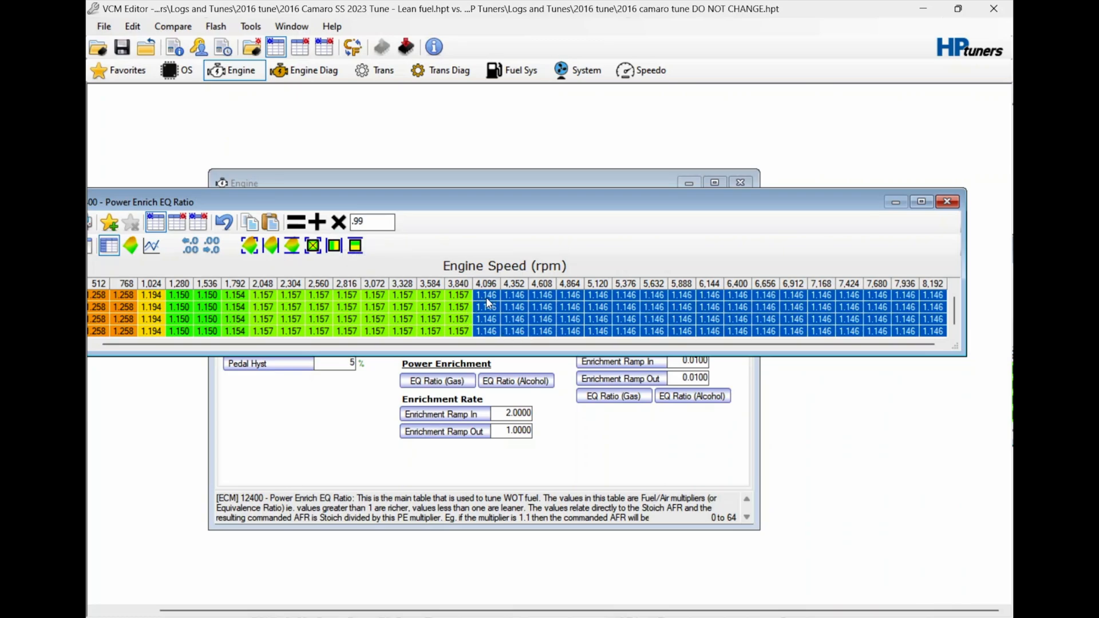
pyautogui.moveTo(499, 301)
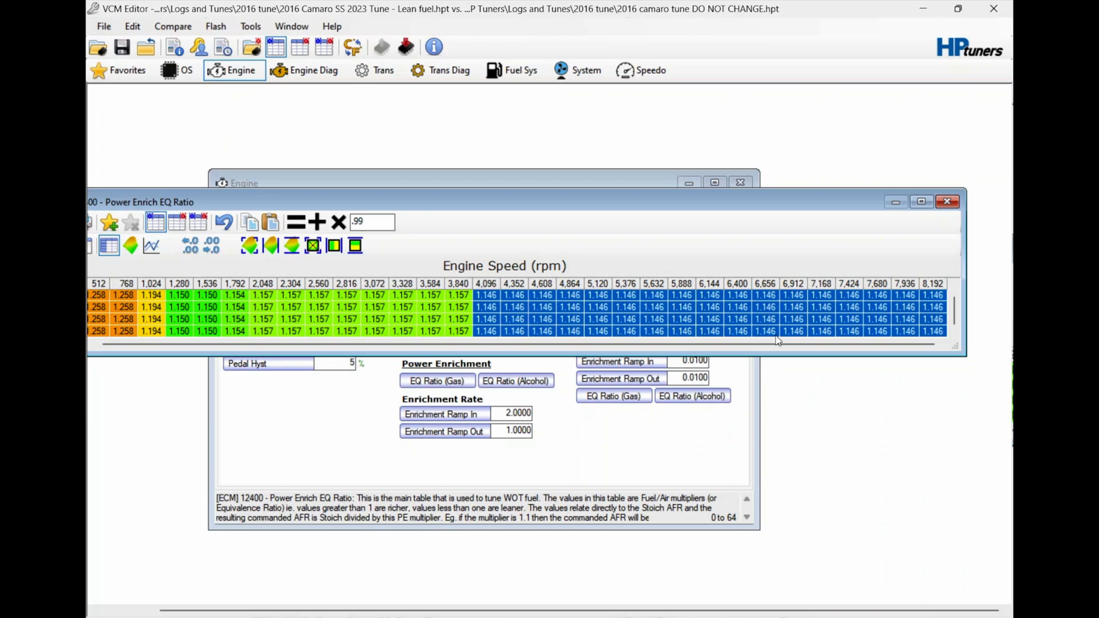
# - Close the edited EQ Ratio table and Engine settings windows
pyautogui.click(947, 201)
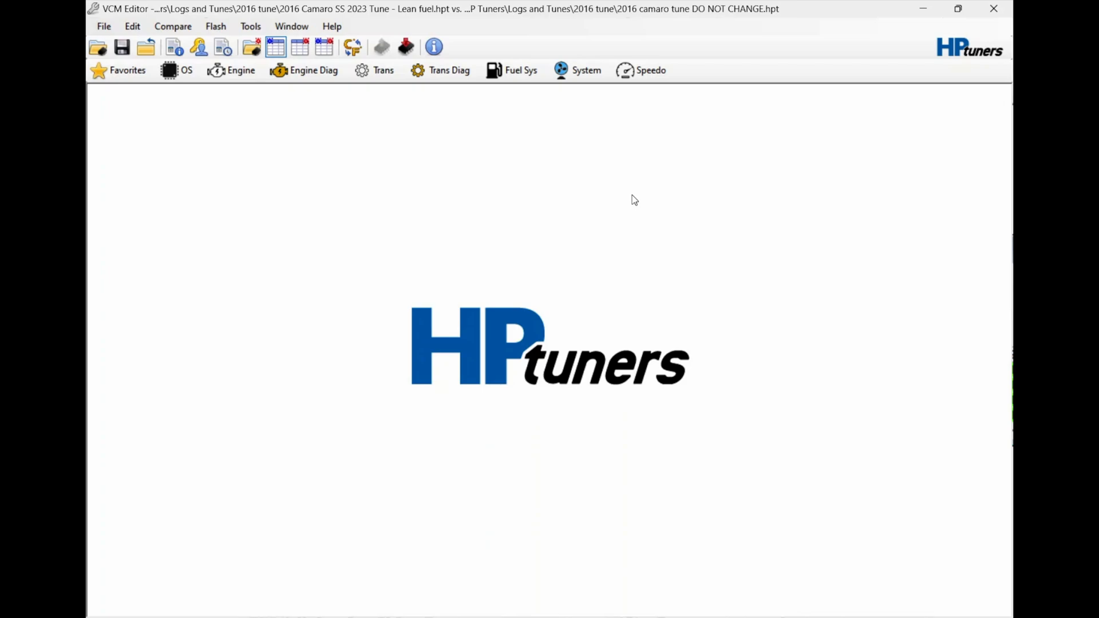
pyautogui.moveTo(780, 215)
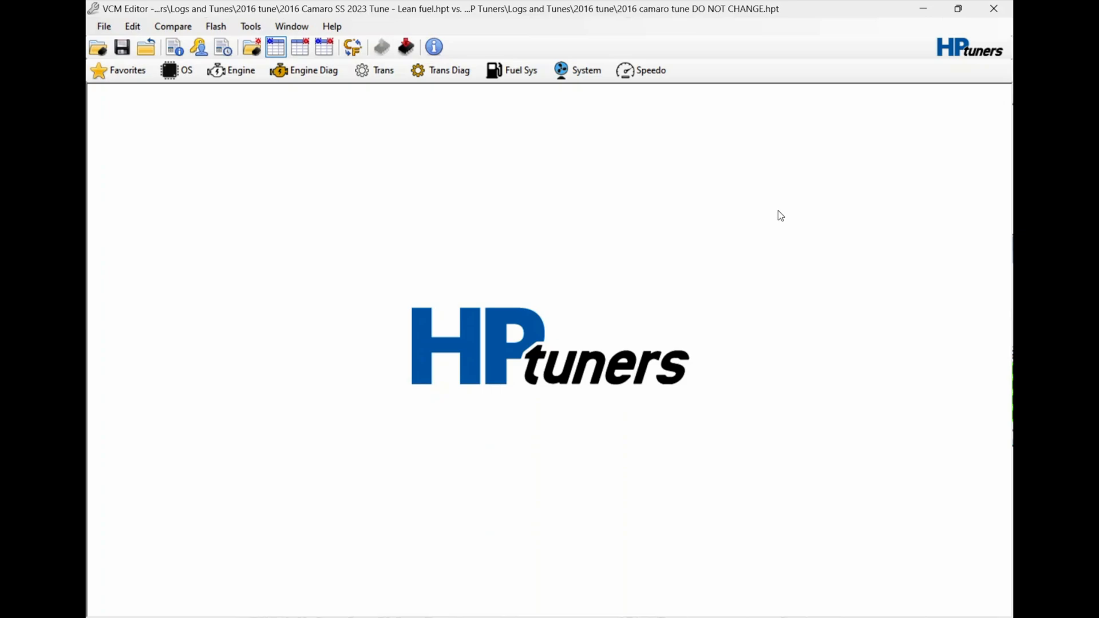
pyautogui.moveTo(746, 183)
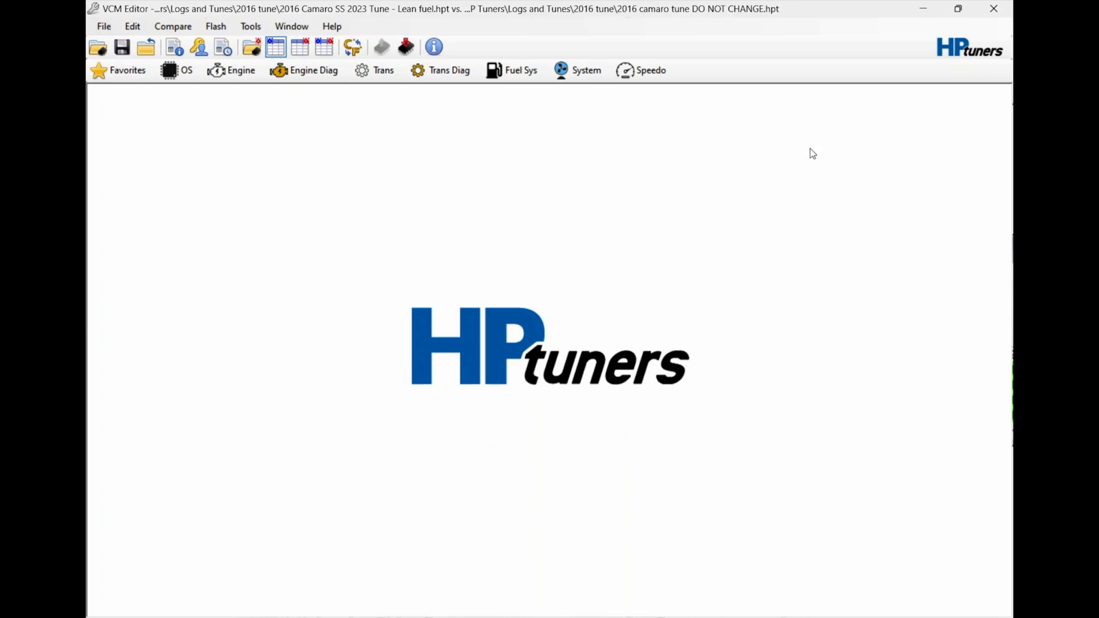
pyautogui.moveTo(852, 144)
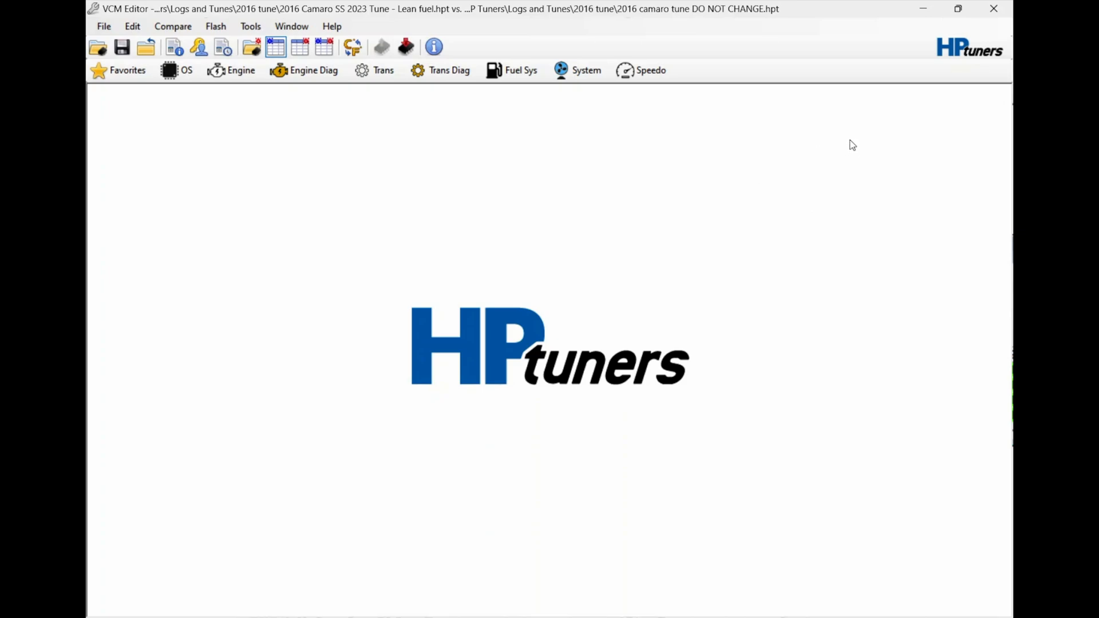
pyautogui.moveTo(918, 116)
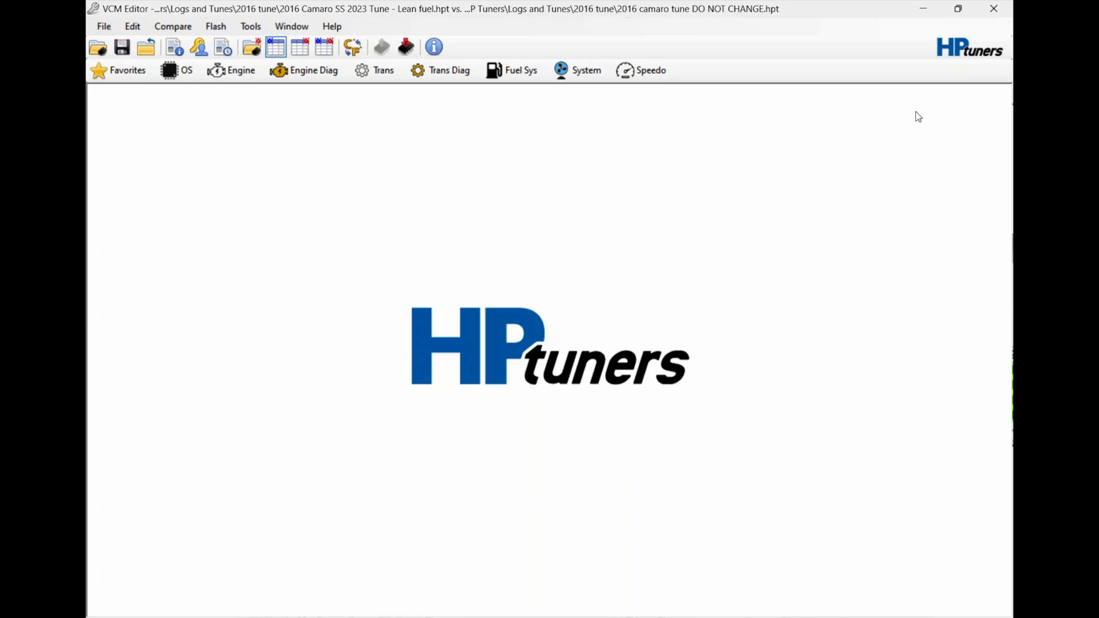
pyautogui.moveTo(660, 244)
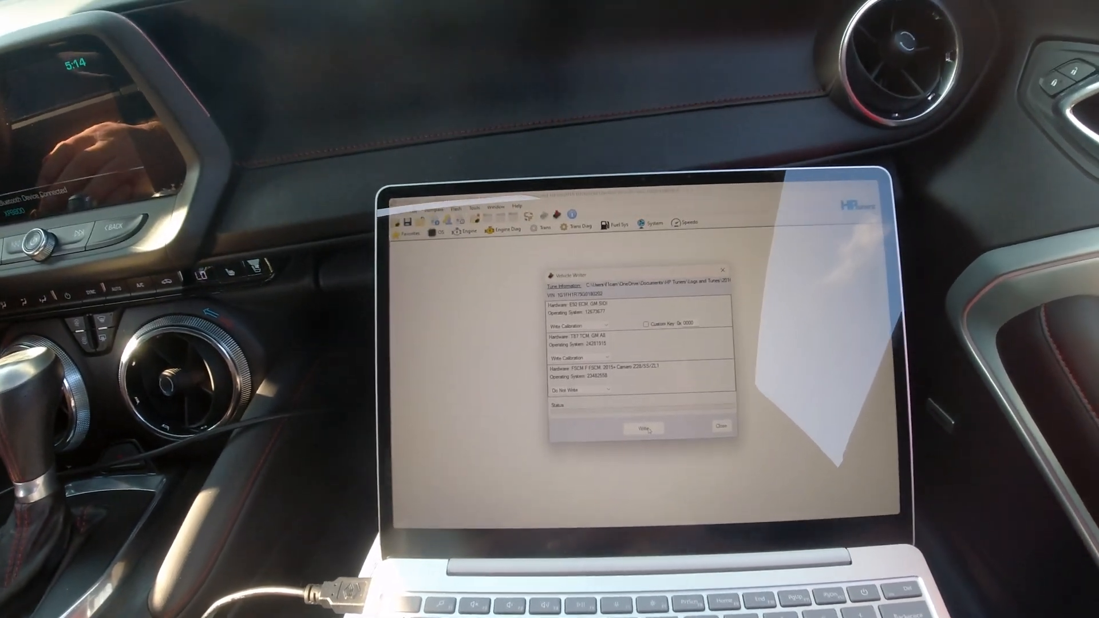
# - Write the modified calibration to the car's ECM and TCM until the write completes
pyautogui.click(644, 428)
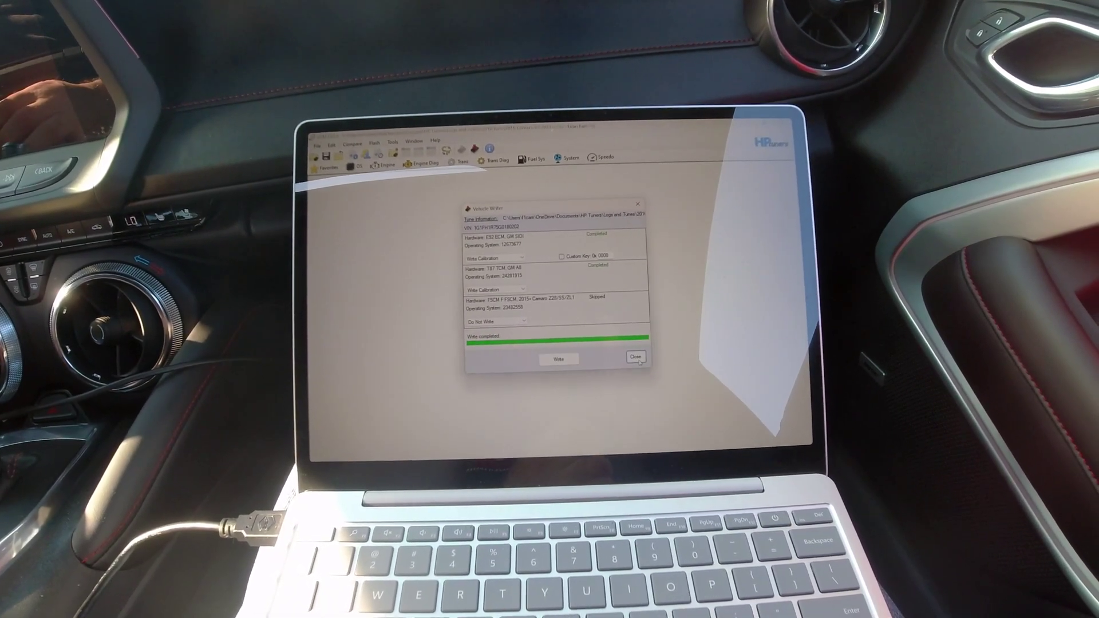
# - Dismiss the completed Vehicle Write dialog, returning to the Lean fuel tune
pyautogui.click(635, 357)
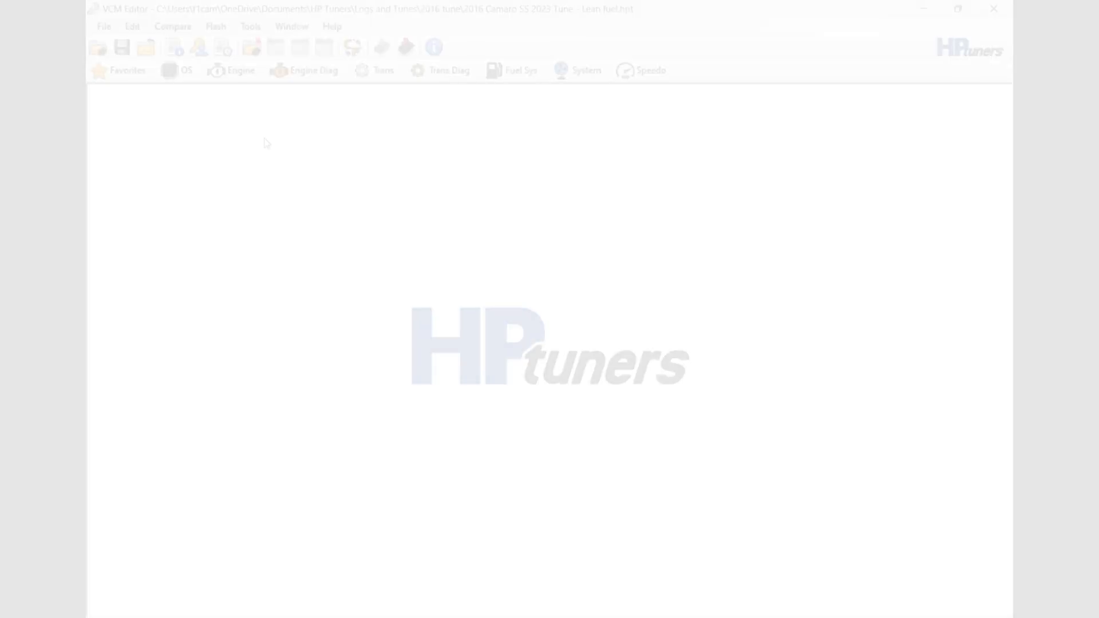
# - Reopen the gas Power Enrich EQ Ratio table and select the 3,840 rpm column
pyautogui.click(234, 70)
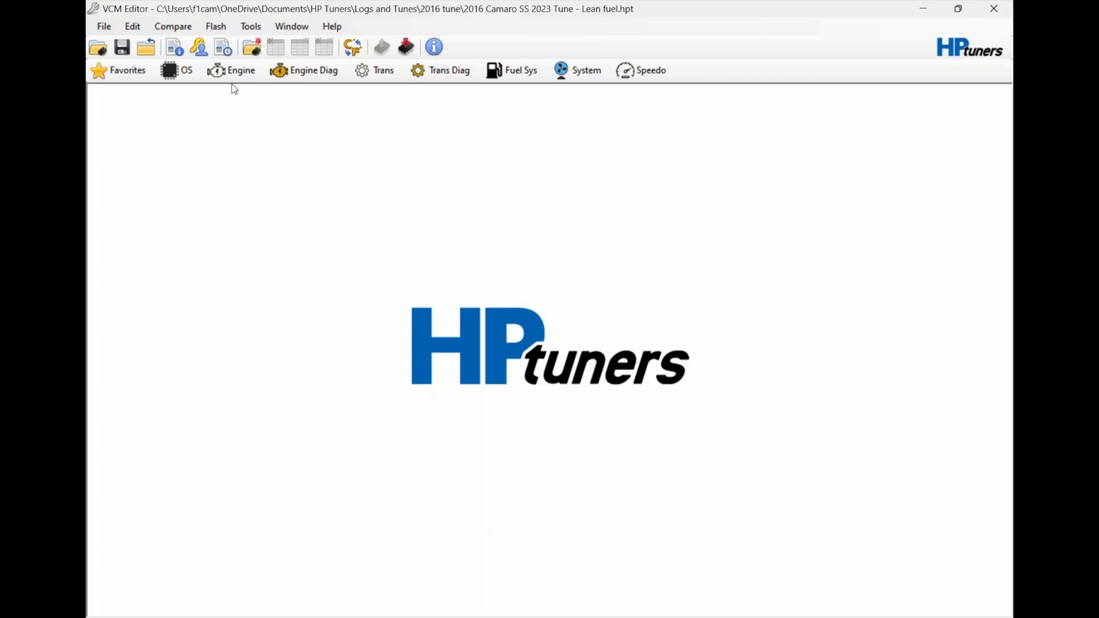
pyautogui.click(234, 70)
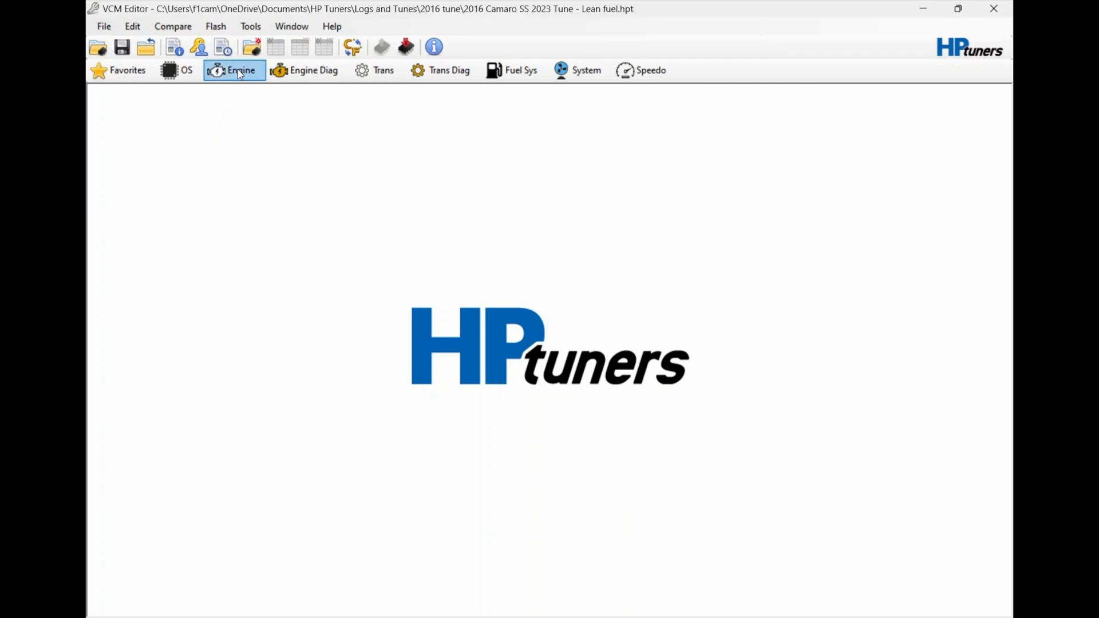
pyautogui.moveTo(236, 71)
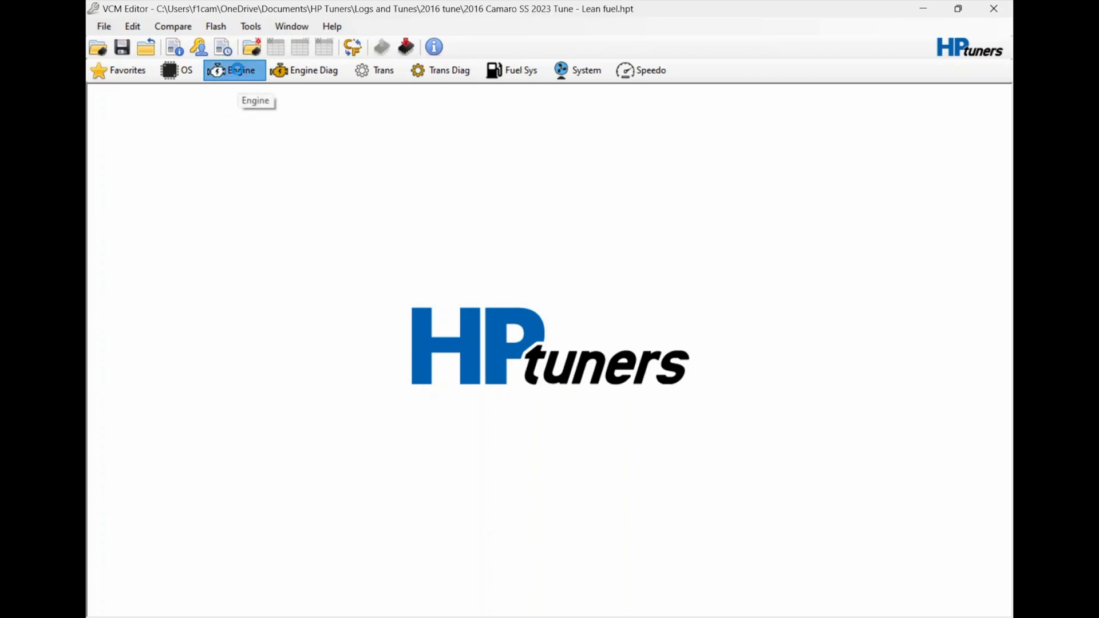
pyautogui.click(234, 69)
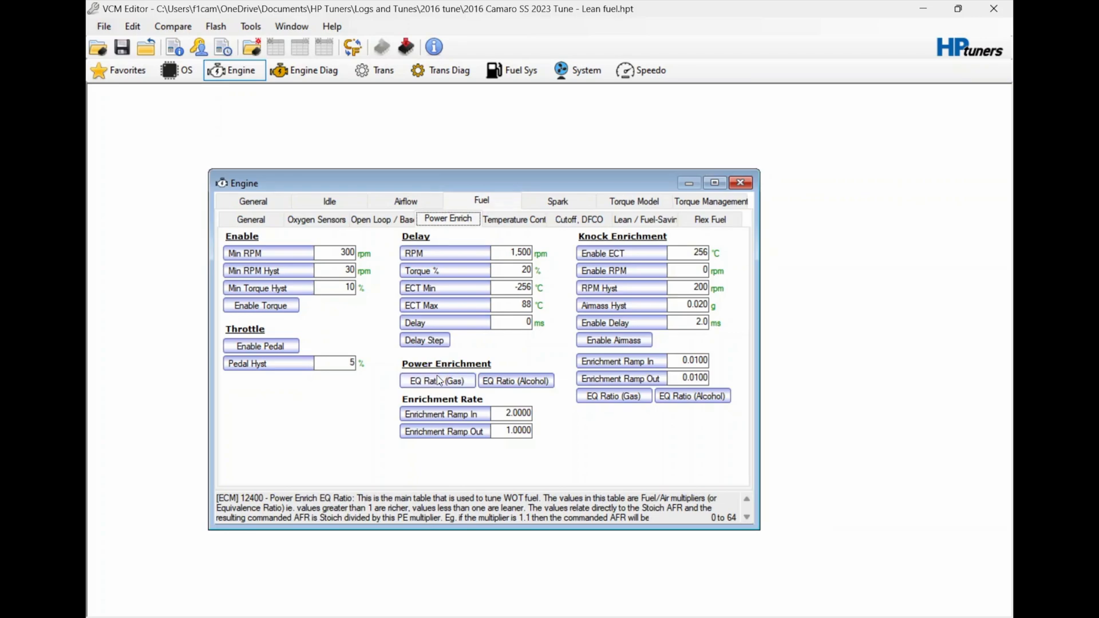
pyautogui.click(438, 381)
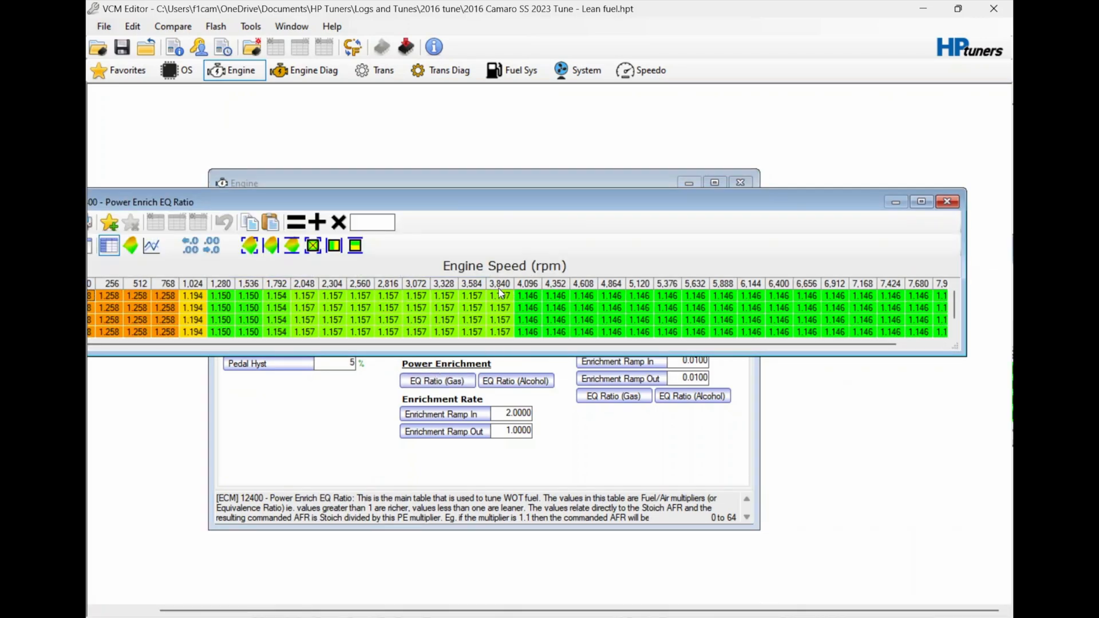
pyautogui.click(500, 296)
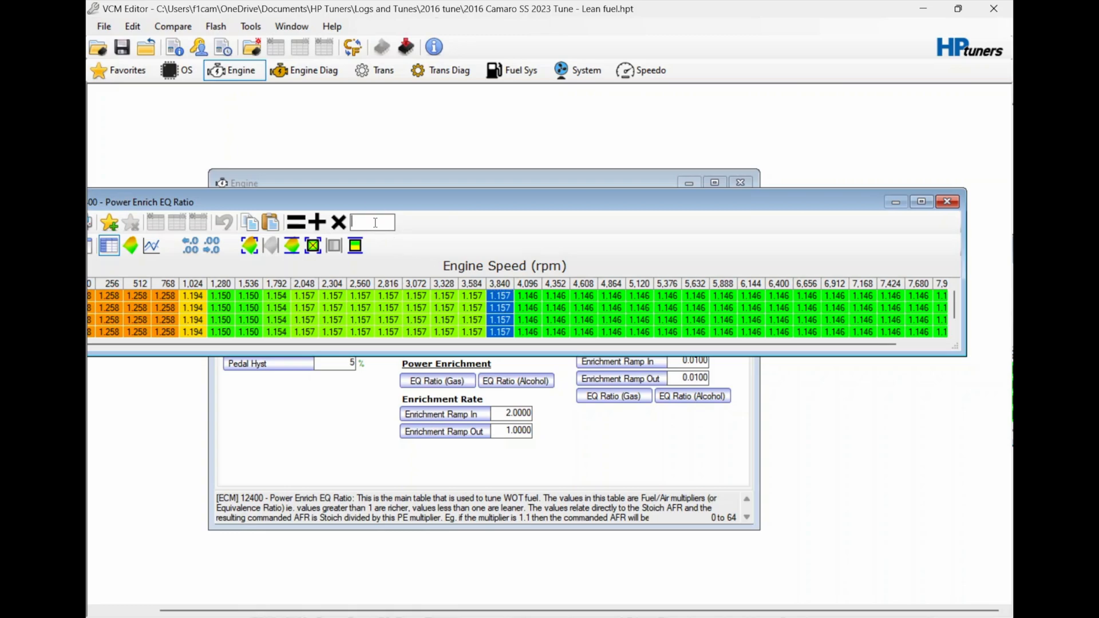
# - Multiply the upper-rpm cells by 0.99 again, then close the table and Engine windows
pyautogui.write('.99')
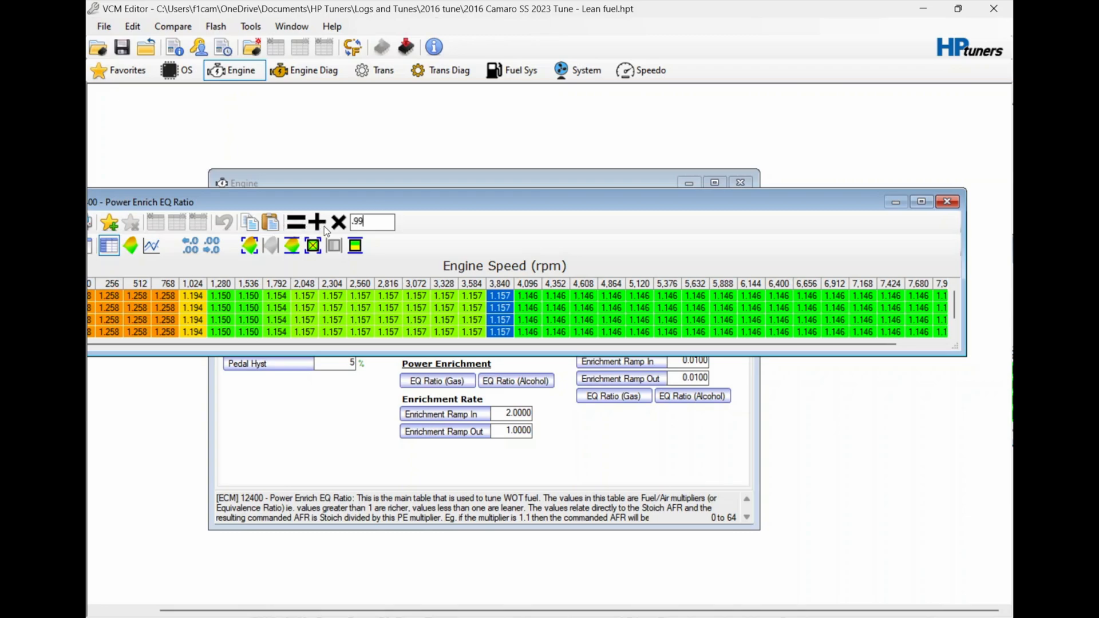
pyautogui.moveTo(334, 222)
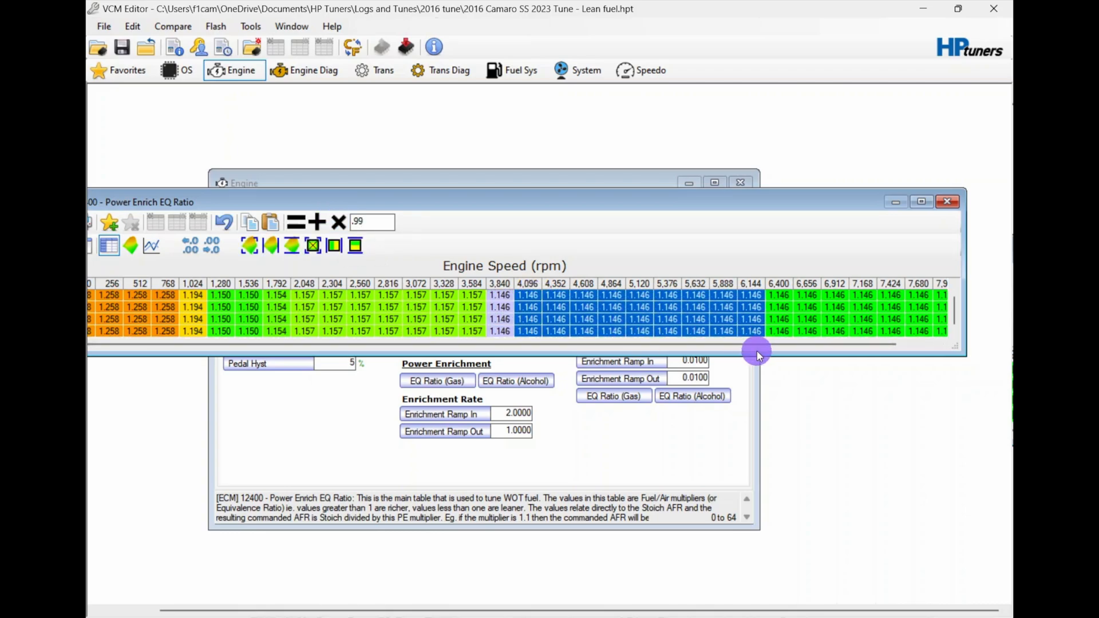
pyautogui.hscroll(3)
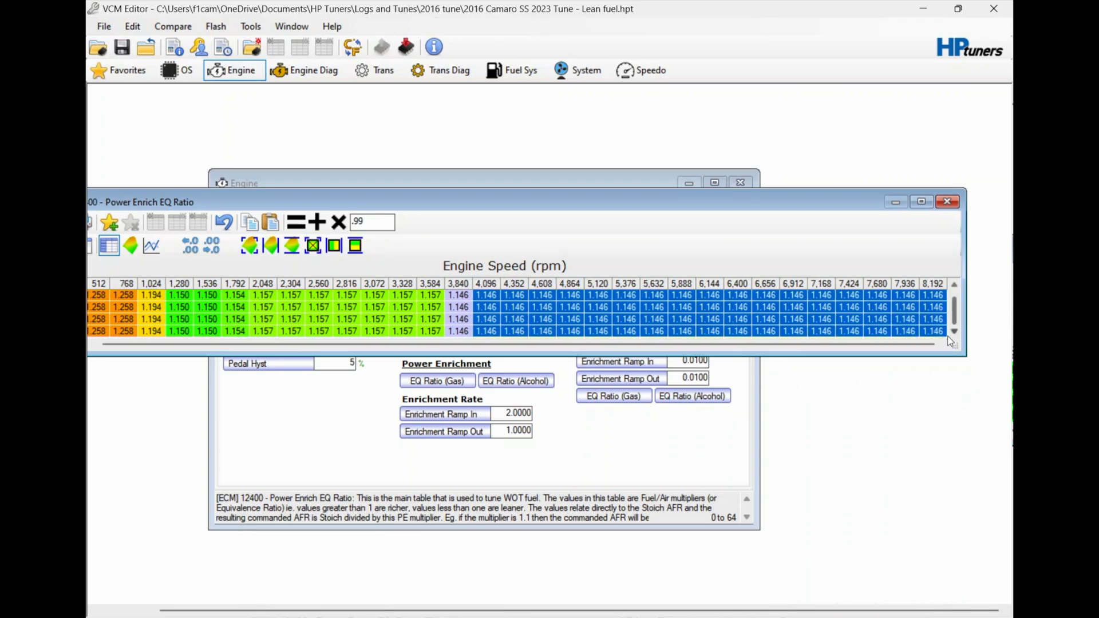
pyautogui.moveTo(540, 255)
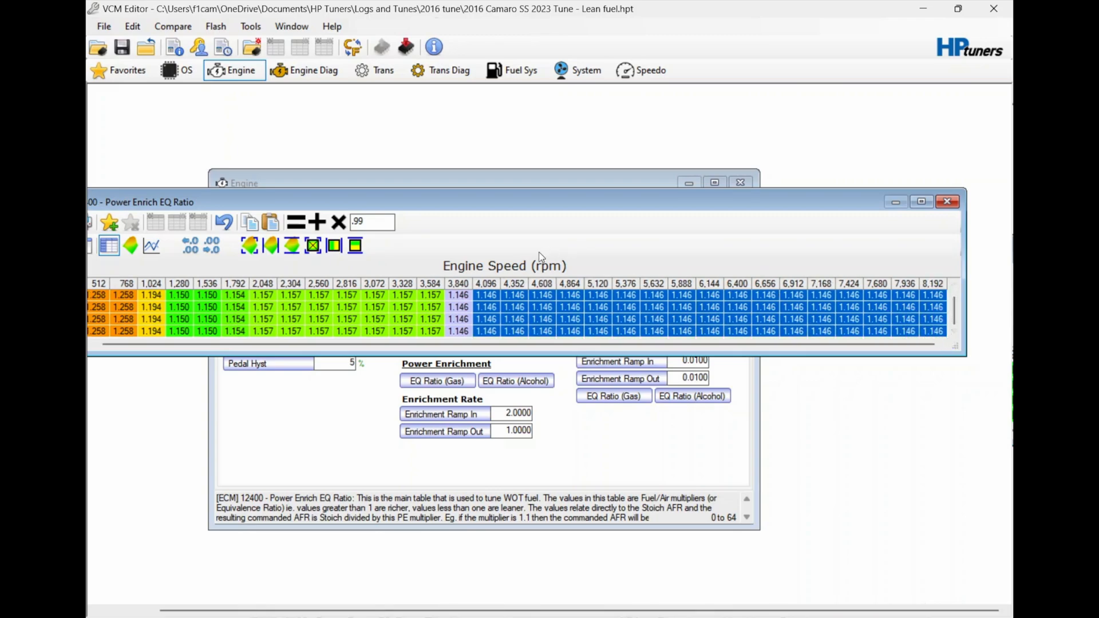
pyautogui.click(339, 222)
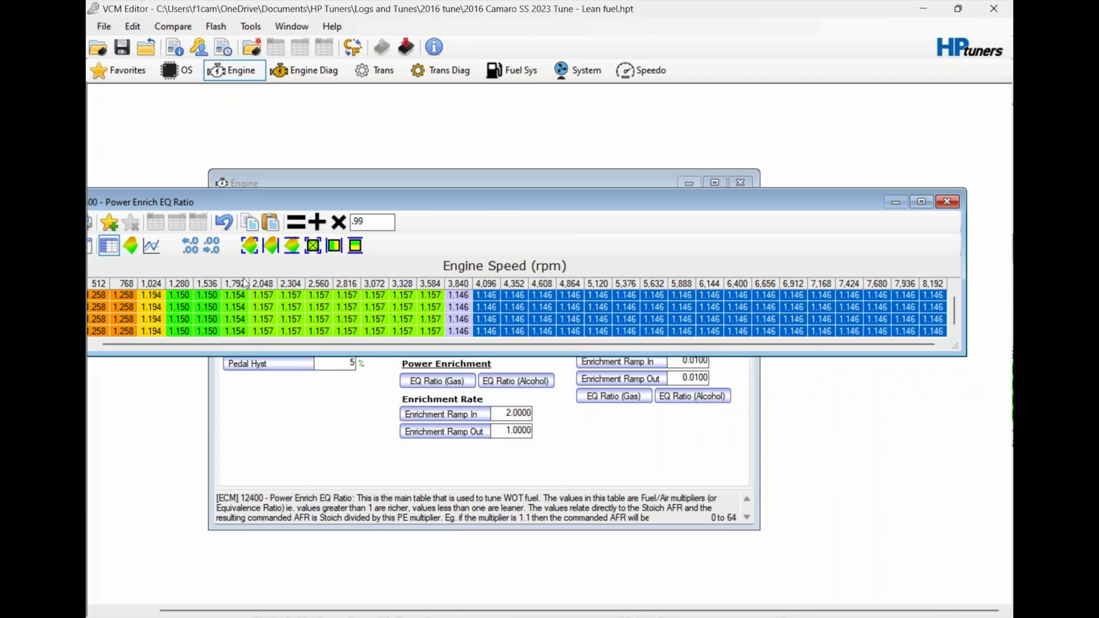
pyautogui.moveTo(171, 293)
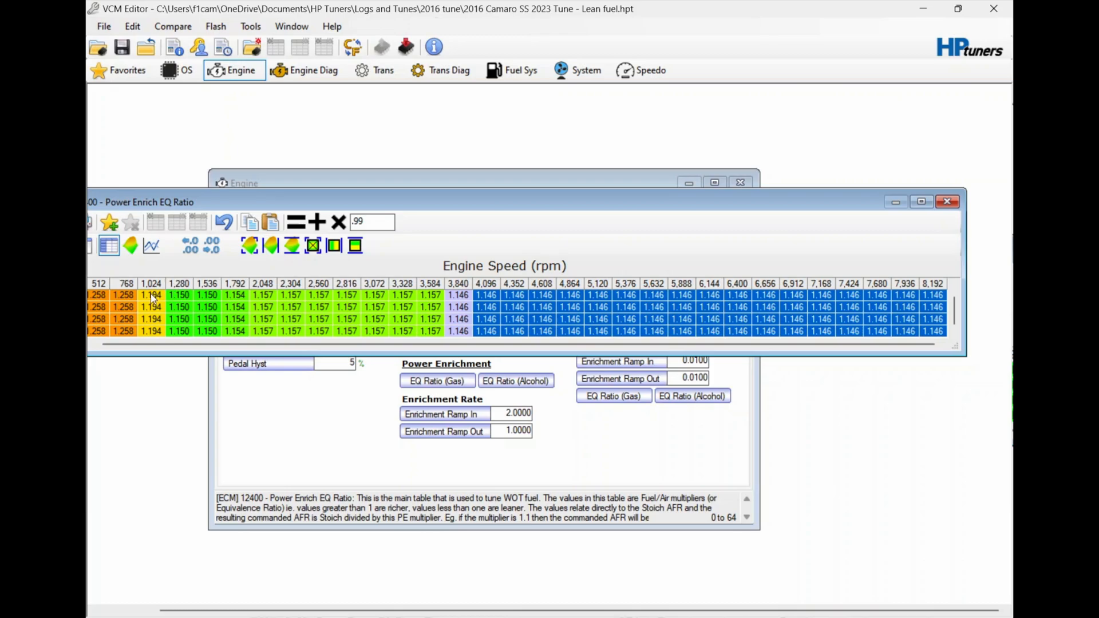
pyautogui.moveTo(263, 304)
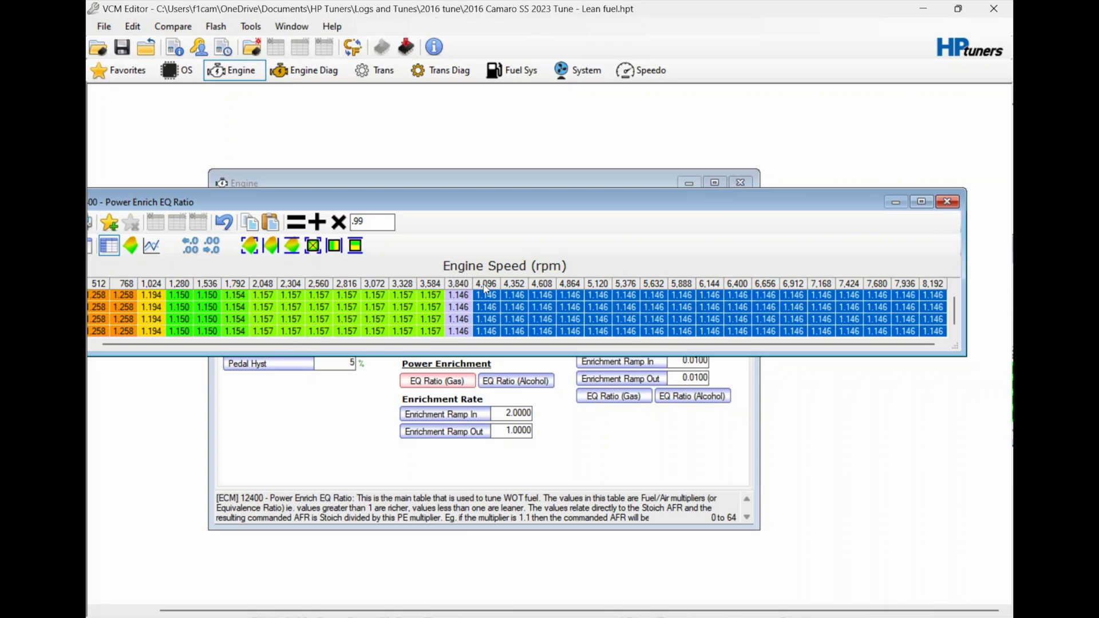
pyautogui.moveTo(339, 223)
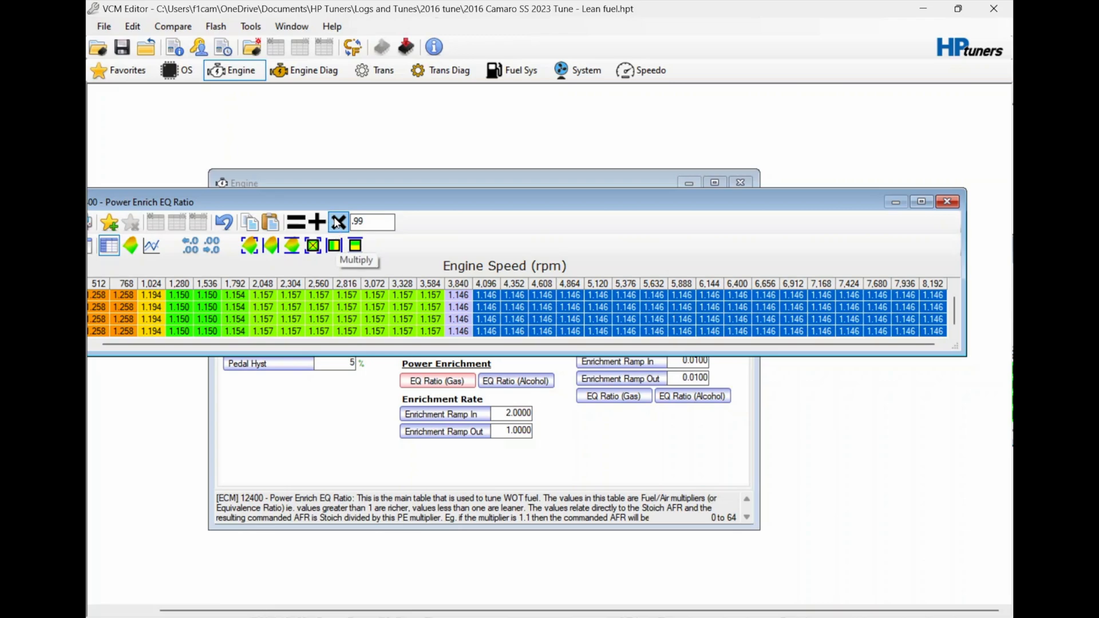
pyautogui.click(339, 221)
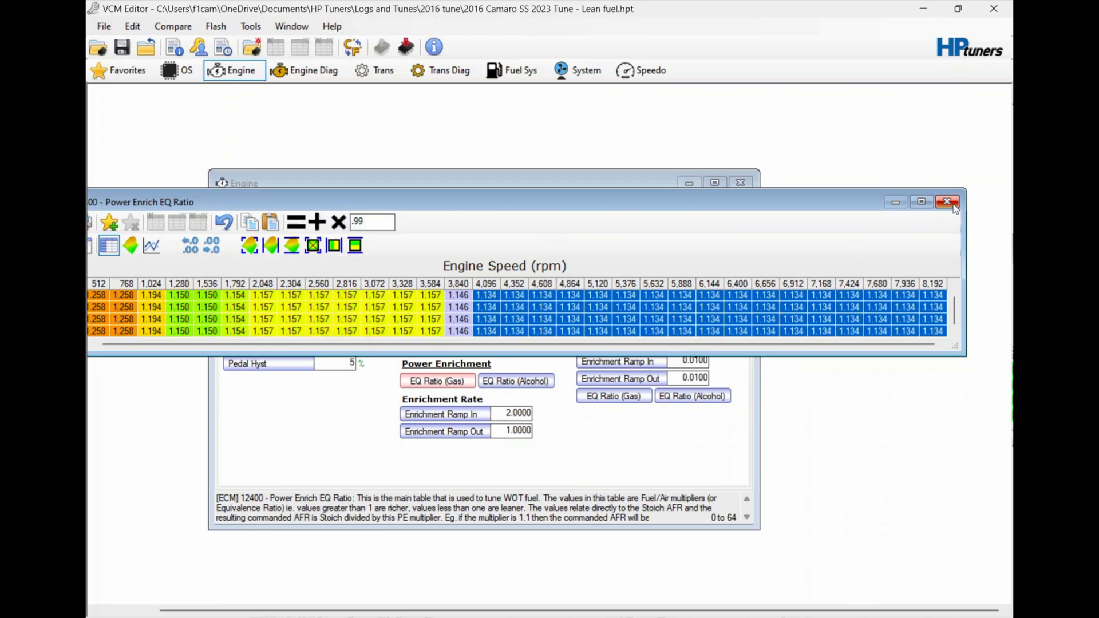
pyautogui.click(947, 201)
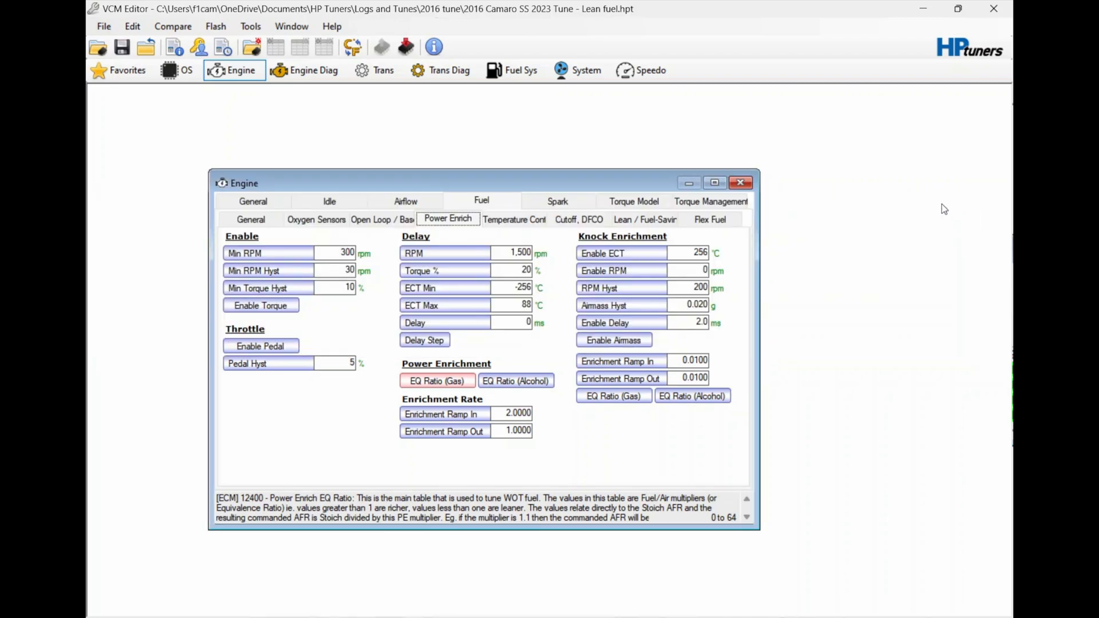
pyautogui.click(741, 183)
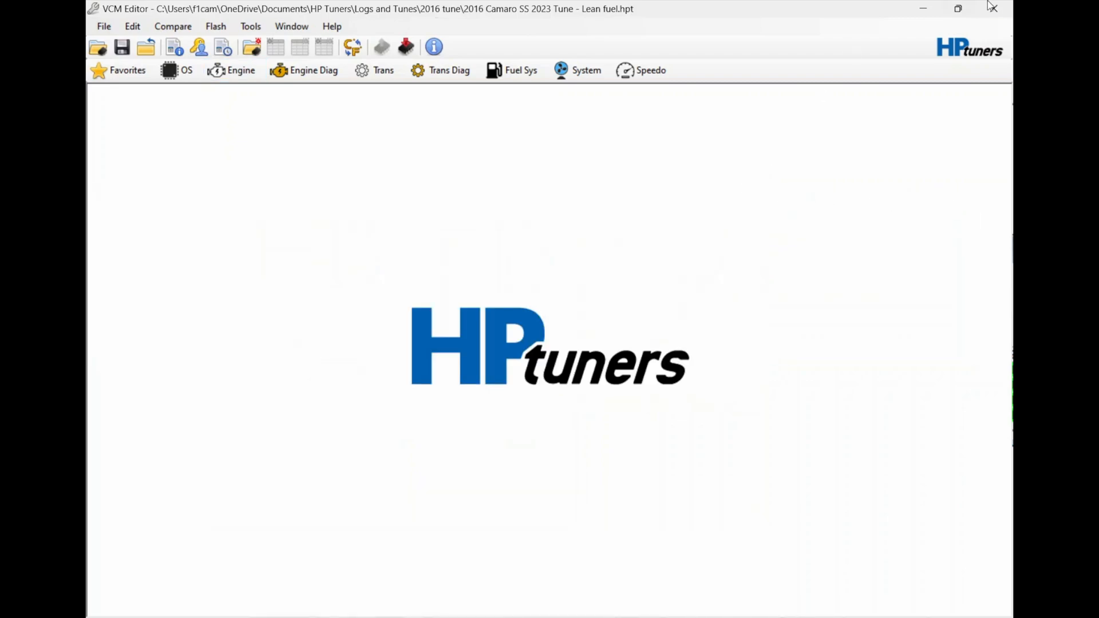